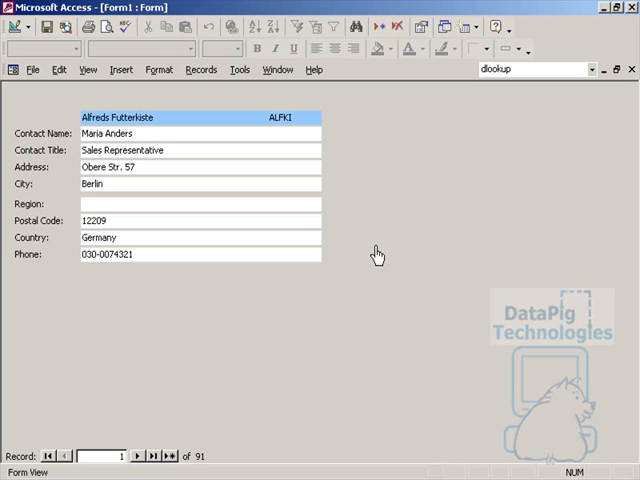
pyautogui.moveTo(143, 385)
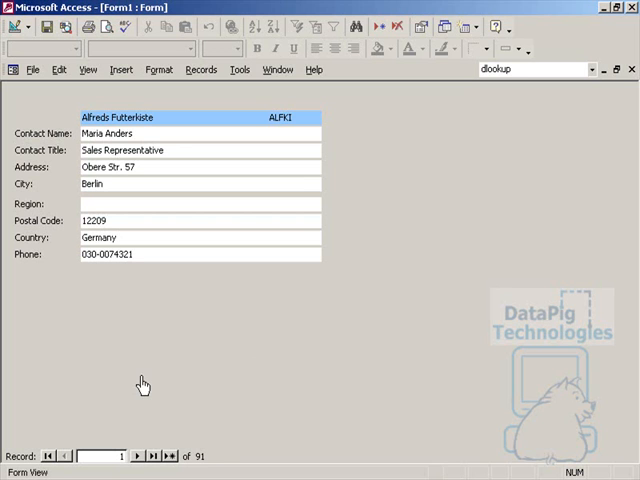
pyautogui.moveTo(174, 270)
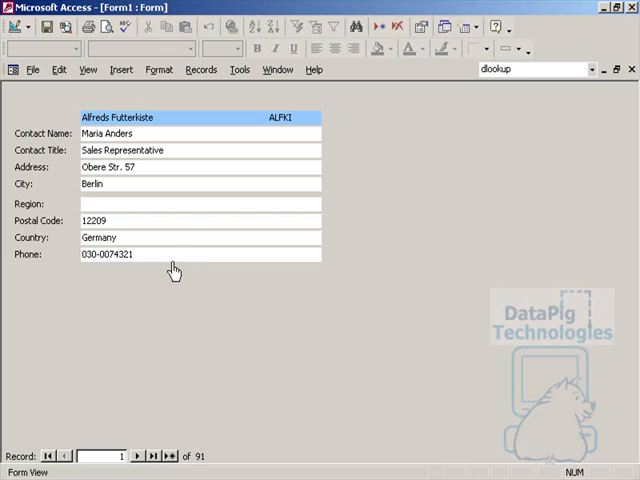
pyautogui.moveTo(186, 258)
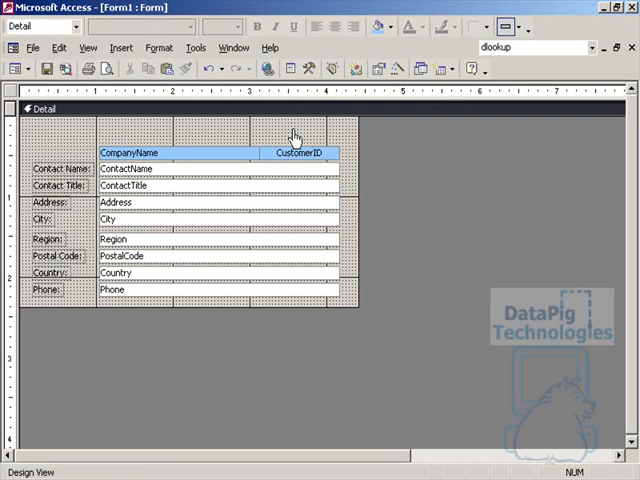
pyautogui.moveTo(283, 98)
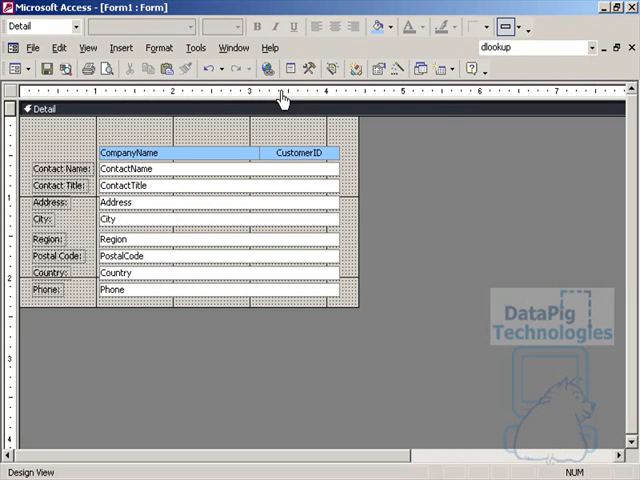
# - Place an unbound combo box above the customer fields and show its Data properties
pyautogui.click(310, 68)
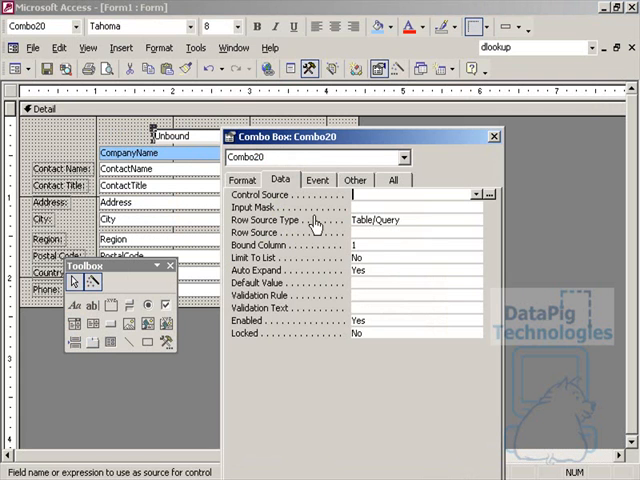
pyautogui.click(410, 232)
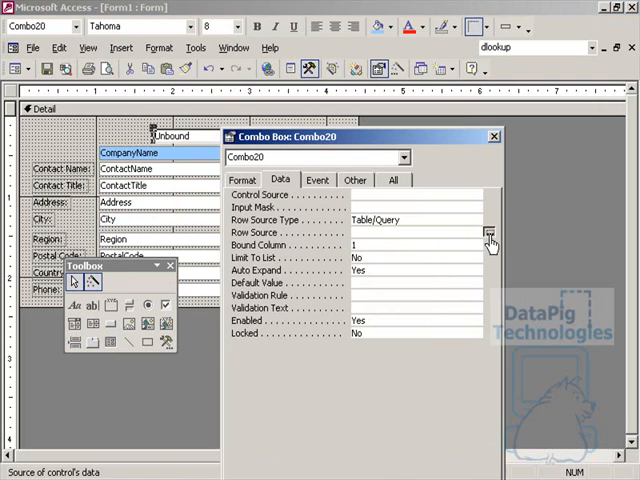
# - Start the Row Source query builder and add the Customers table to it
pyautogui.click(489, 232)
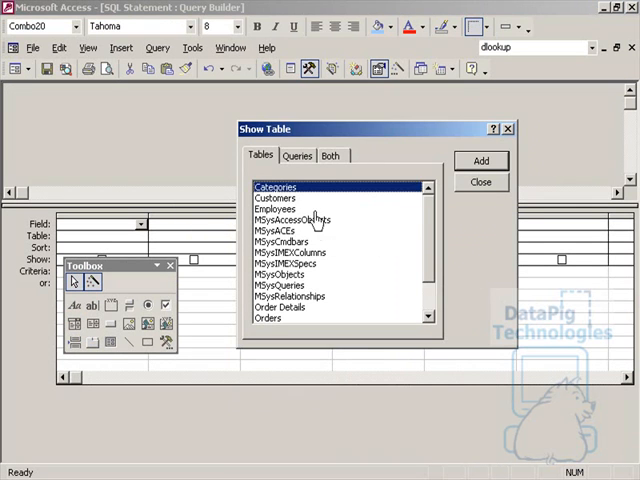
pyautogui.click(481, 182)
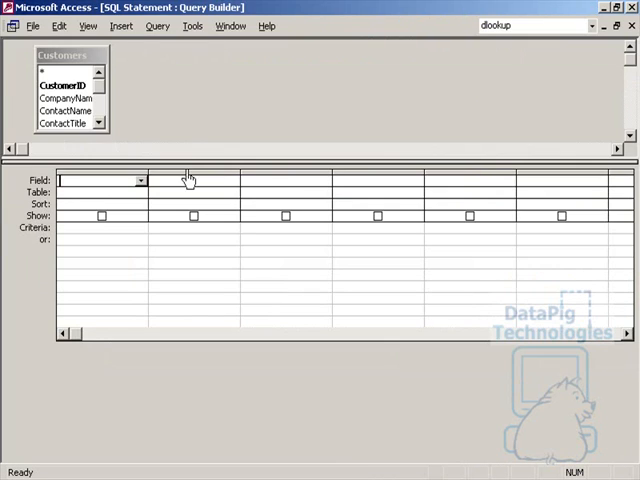
pyautogui.moveTo(114, 113)
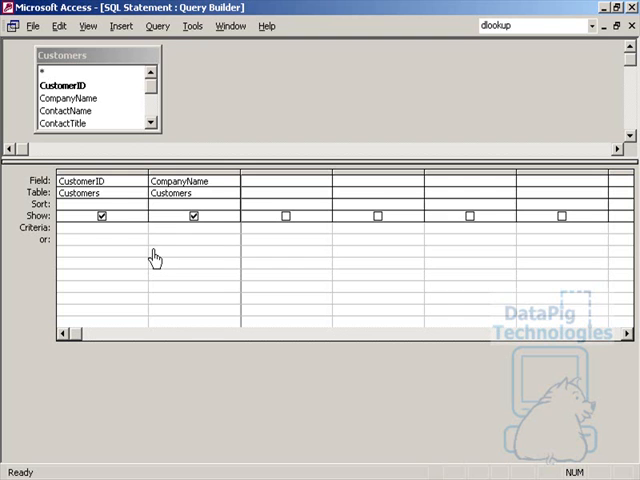
pyautogui.moveTo(196, 193)
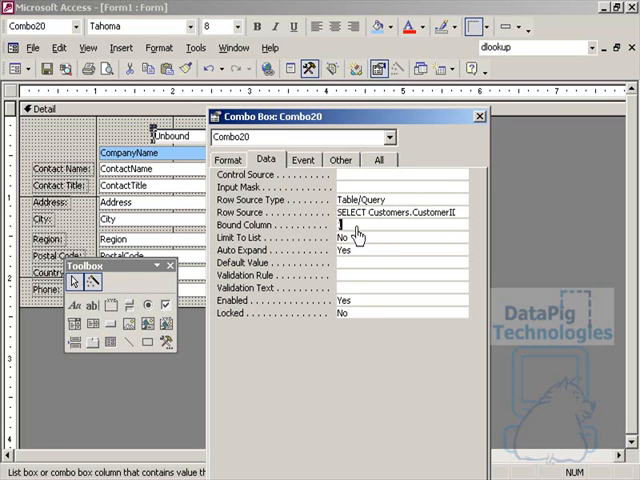
# - Set Column Heads to No and Column Widths to 0";1" so only company names show
pyautogui.click(231, 160)
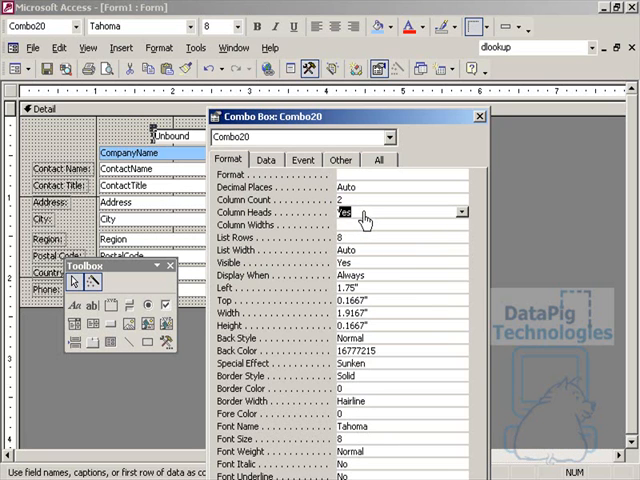
pyautogui.click(345, 212)
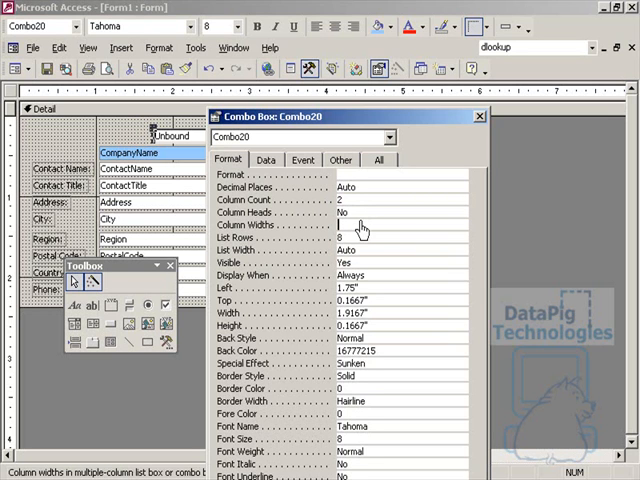
pyautogui.write('0')
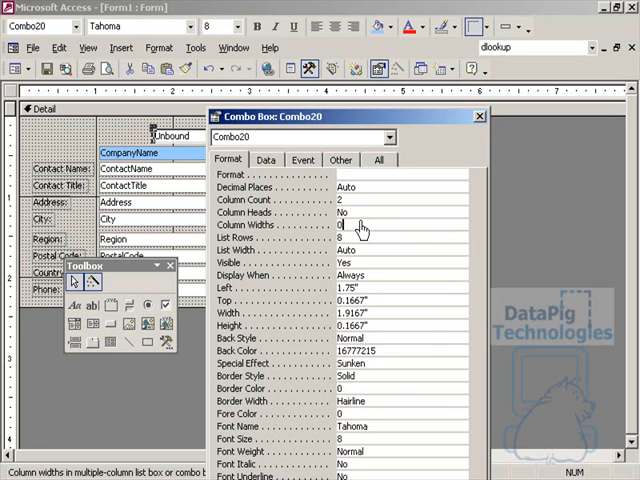
pyautogui.write(';')
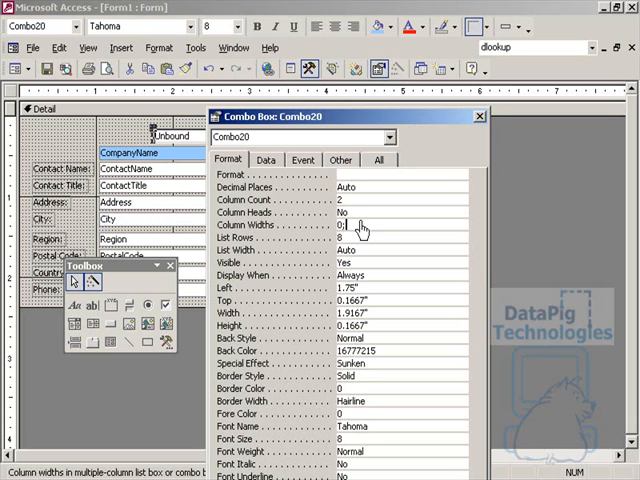
pyautogui.write('1"')
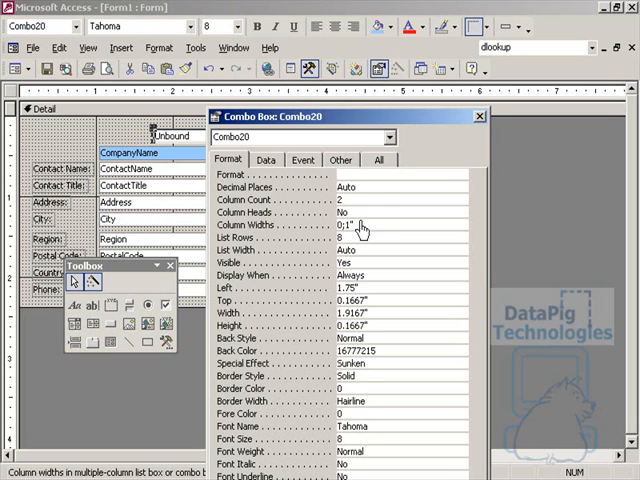
pyautogui.write('0";1"')
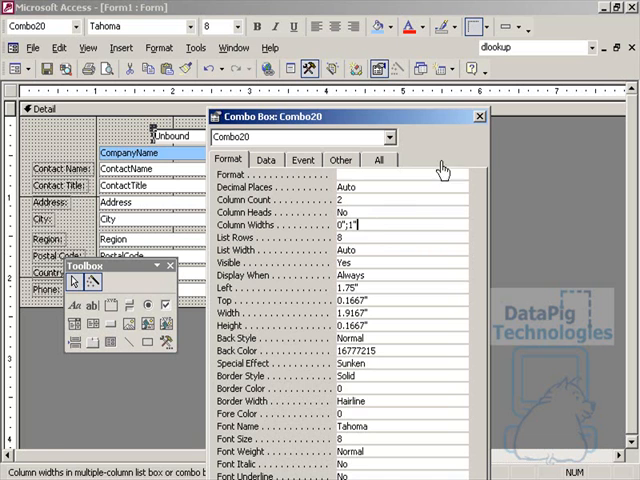
pyautogui.click(478, 115)
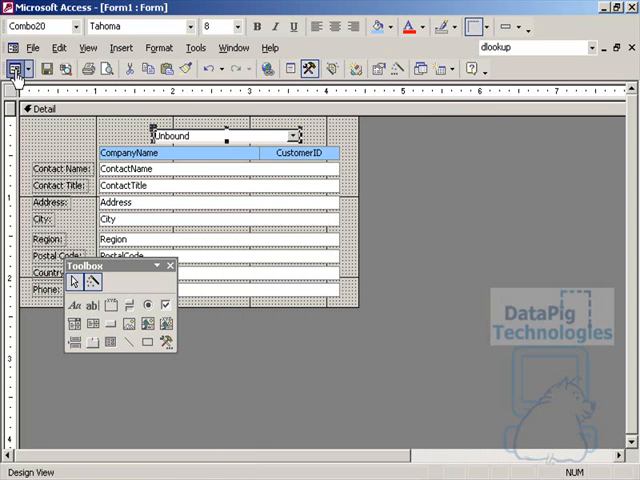
# - Switch to Form View and drop down the combo box's company list
pyautogui.click(14, 68)
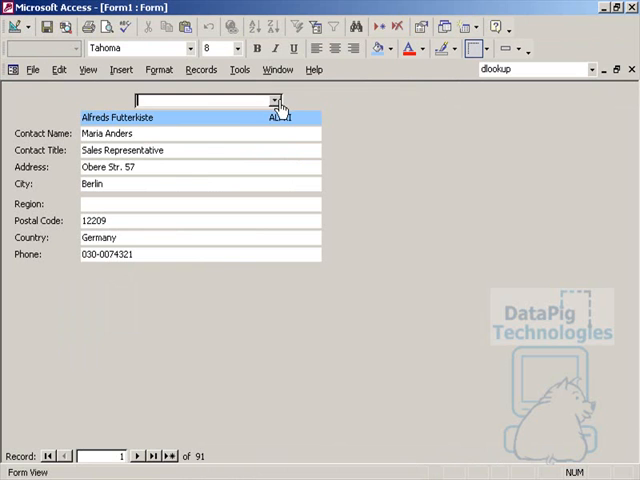
pyautogui.click(275, 101)
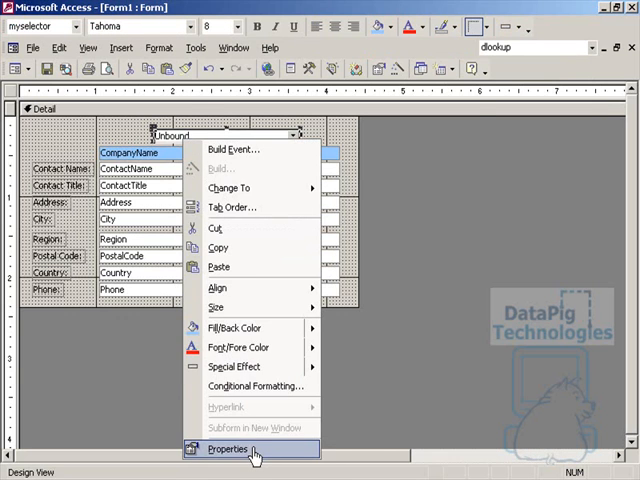
# - Show the form's property sheet to reach its Record Source
pyautogui.click(227, 448)
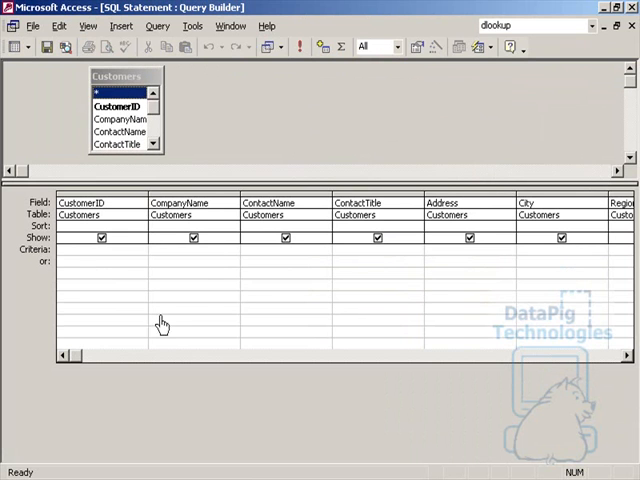
pyautogui.click(520, 261)
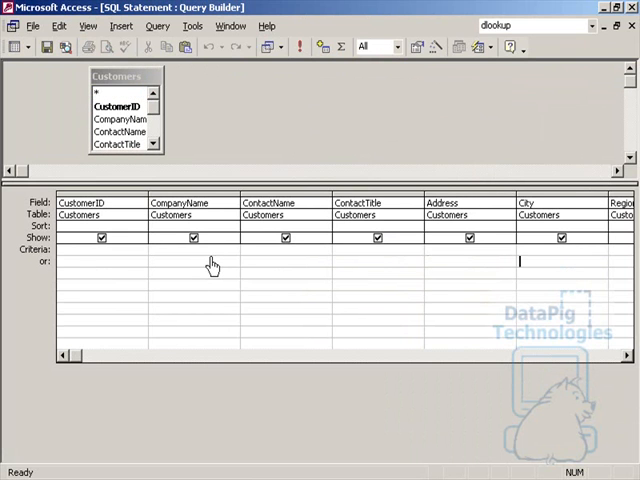
pyautogui.hscroll(3)
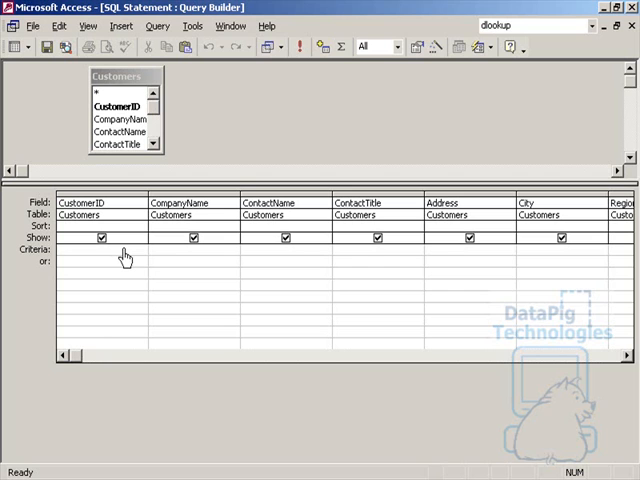
pyautogui.click(62, 250)
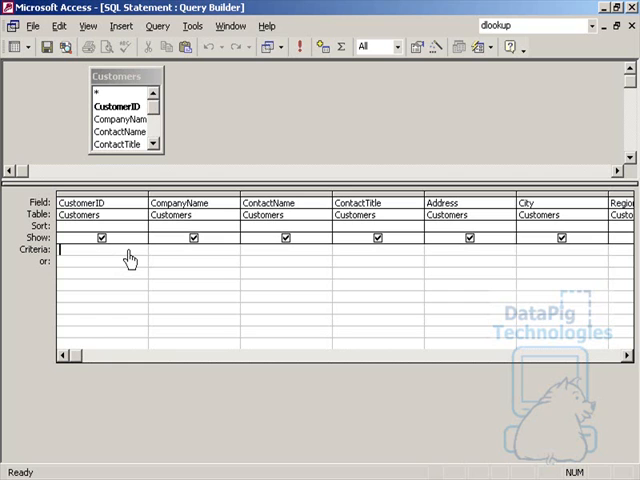
# - Enter the CustomerID criterion Like [forms]![form1].[myselector] & "*"
pyautogui.write('like')
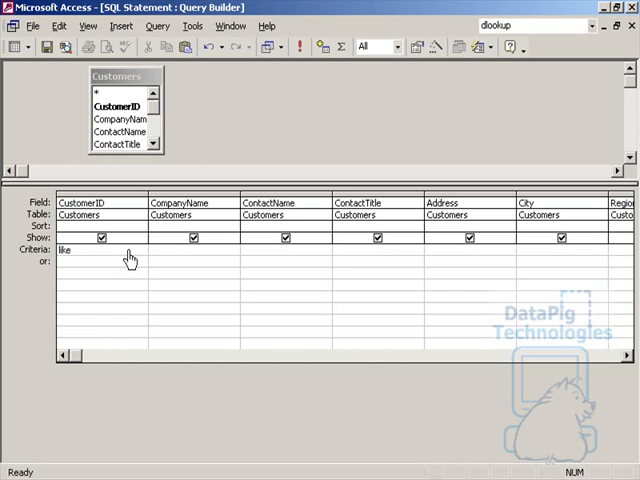
pyautogui.write('form')
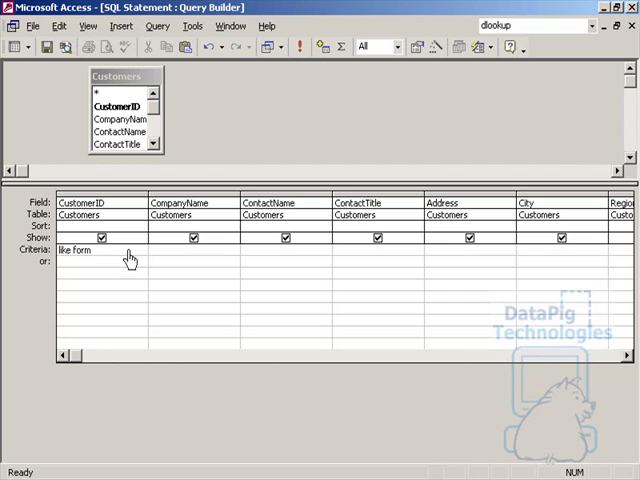
pyautogui.write('s')
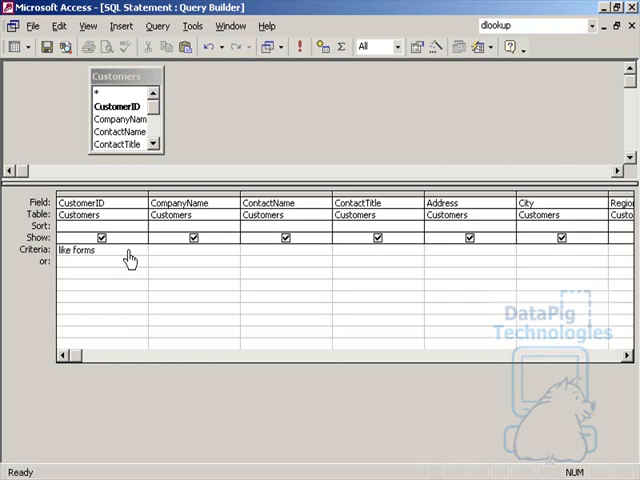
pyautogui.write('!f')
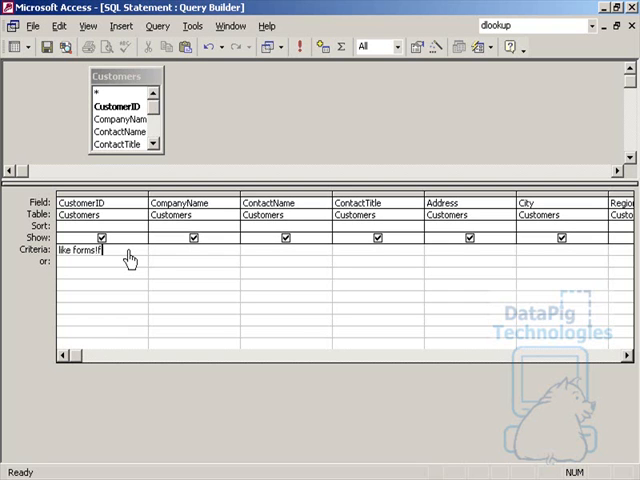
pyautogui.write('form1.')
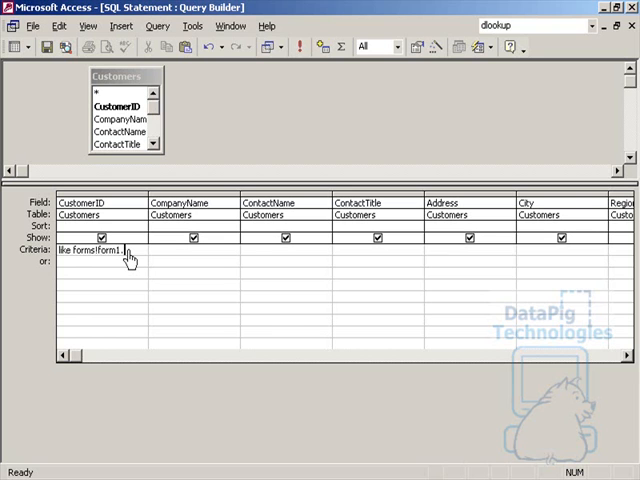
pyautogui.write('ms!form1.myselecto')
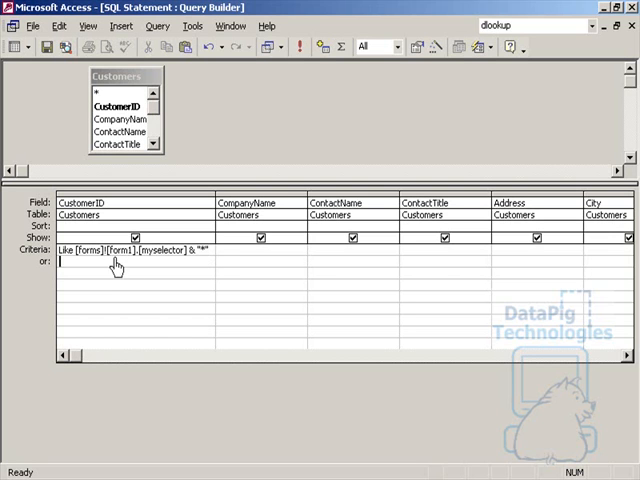
pyautogui.moveTo(152, 272)
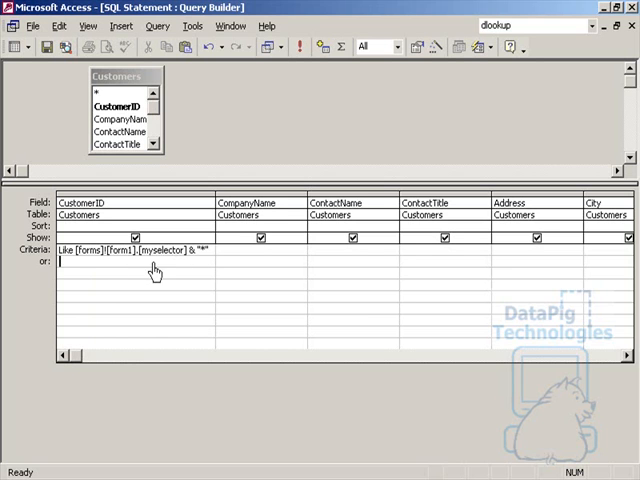
pyautogui.moveTo(163, 255)
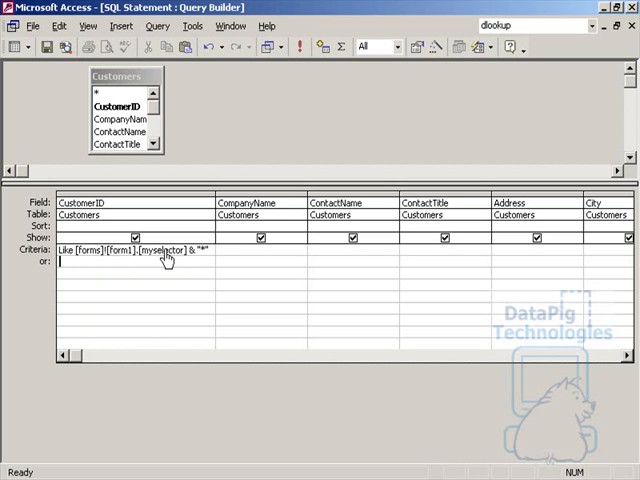
pyautogui.moveTo(60, 255)
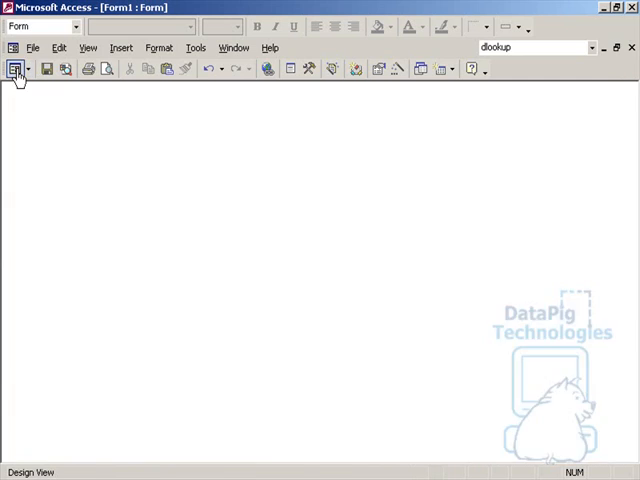
# - In Form View choose Around the Horn, see the record stay on Alfreds Futterkiste, and return to design
pyautogui.click(16, 68)
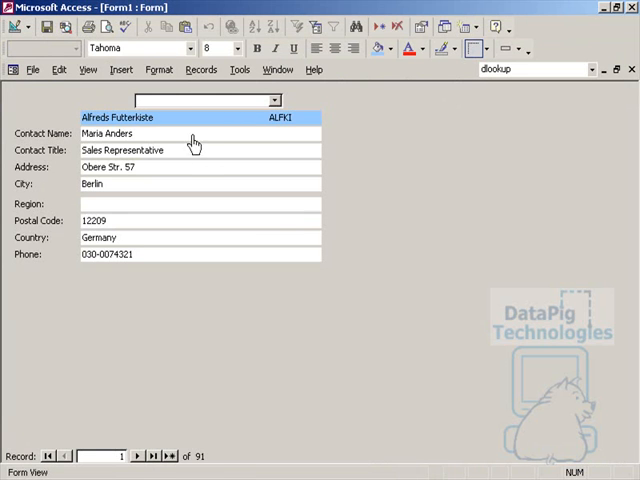
pyautogui.click(274, 99)
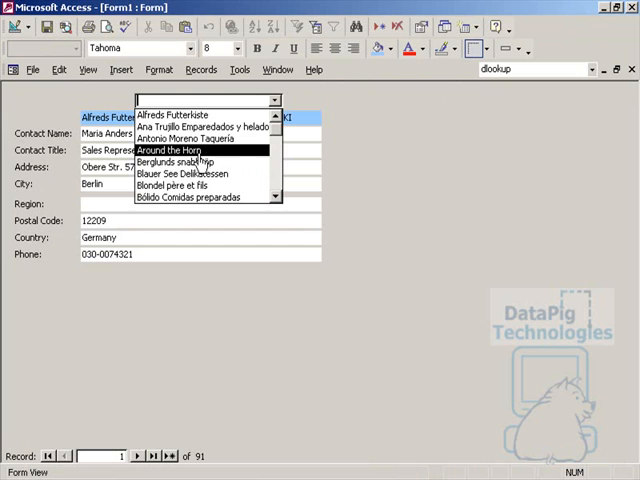
pyautogui.click(174, 150)
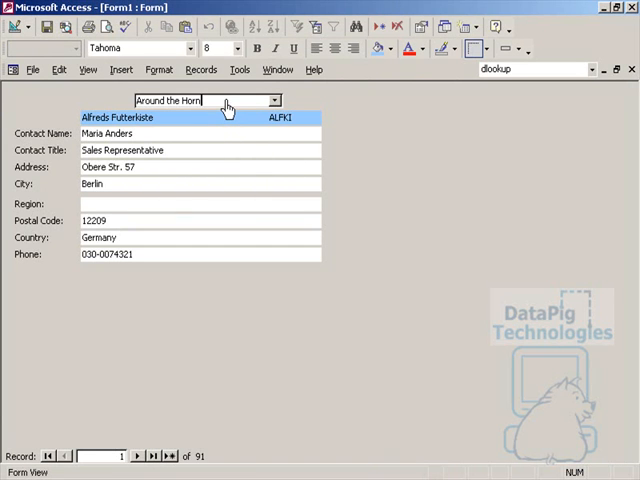
pyautogui.moveTo(193, 211)
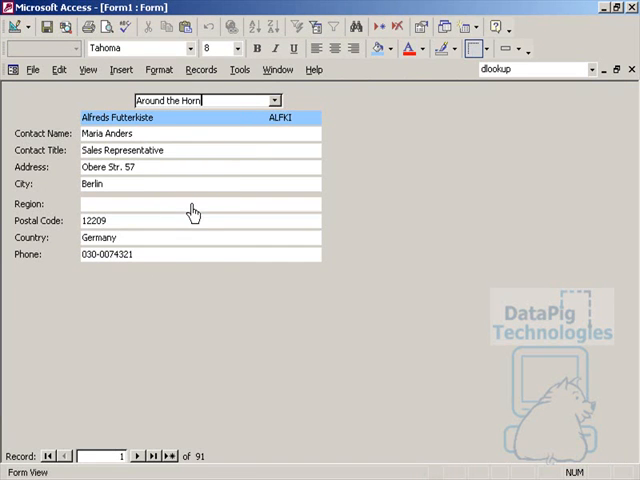
pyautogui.moveTo(247, 179)
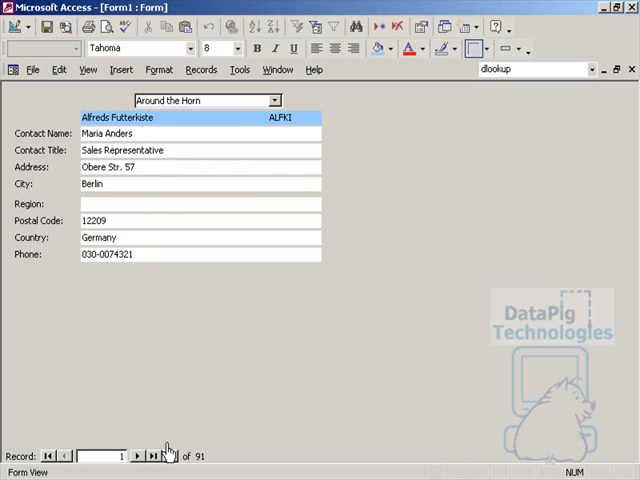
pyautogui.moveTo(176, 145)
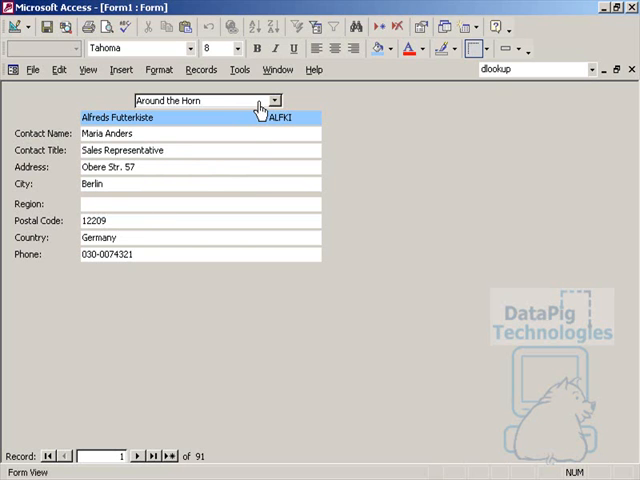
pyautogui.click(195, 100)
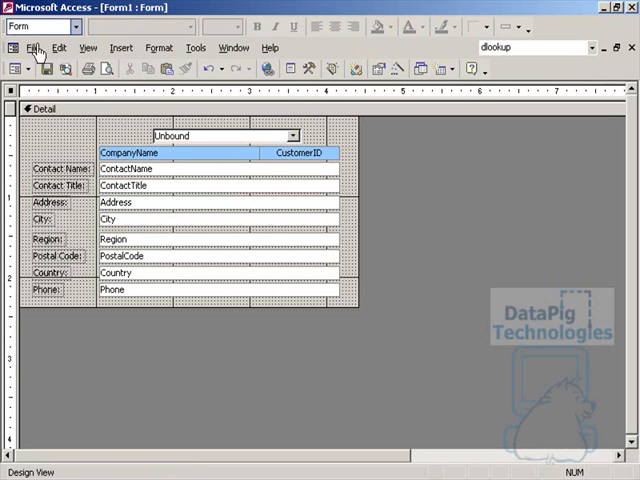
# - Create the myselector After Update event with Code Builder and go to its VBA stub
pyautogui.click(200, 135)
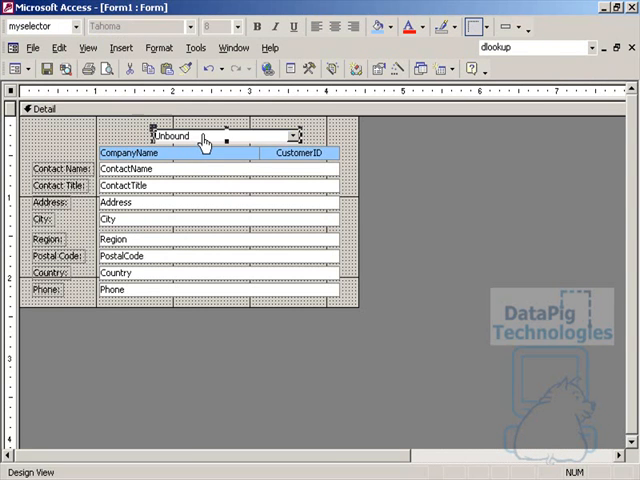
pyautogui.doubleClick(175, 135)
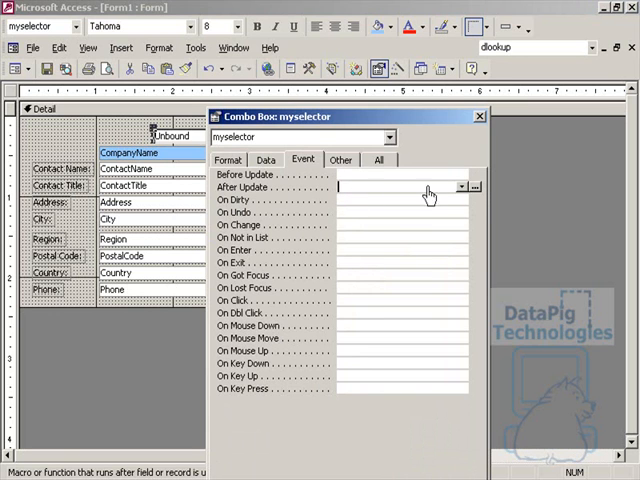
pyautogui.click(475, 187)
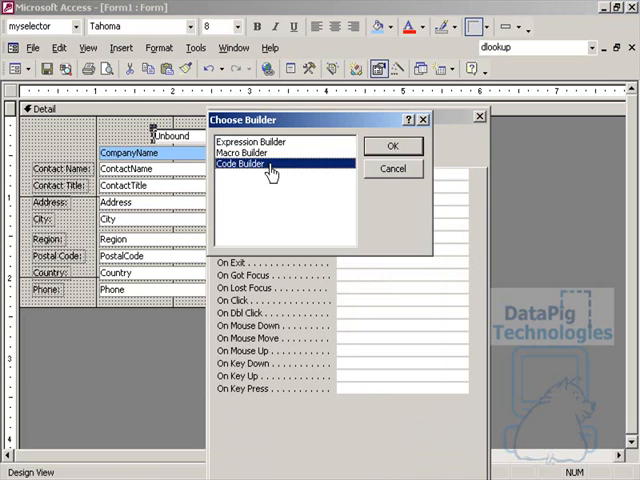
pyautogui.click(392, 146)
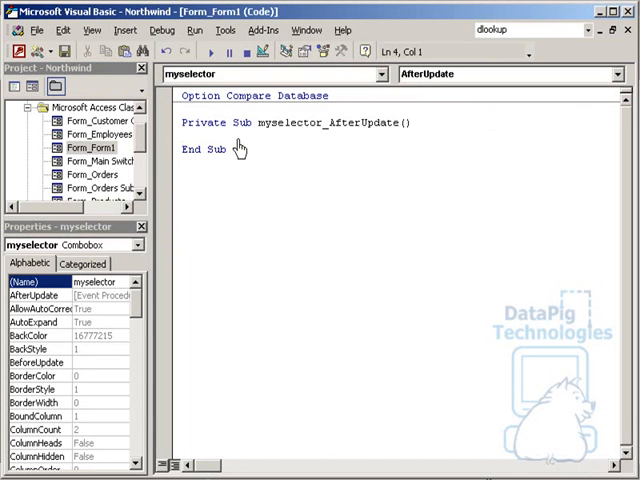
# - Make myselector_AfterUpdate run Me.Requery
pyautogui.write('me.')
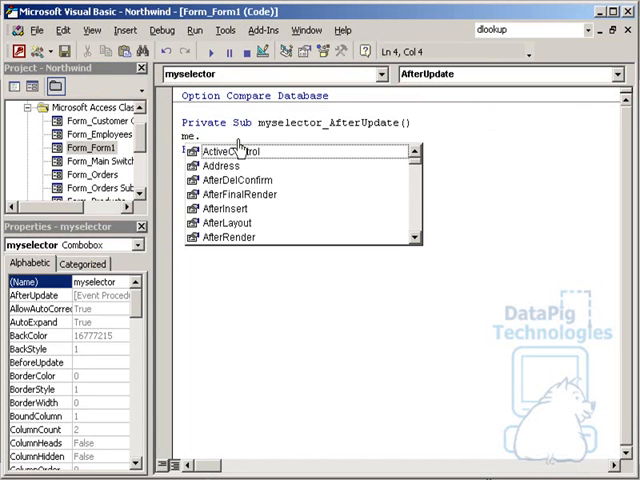
pyautogui.write('requ')
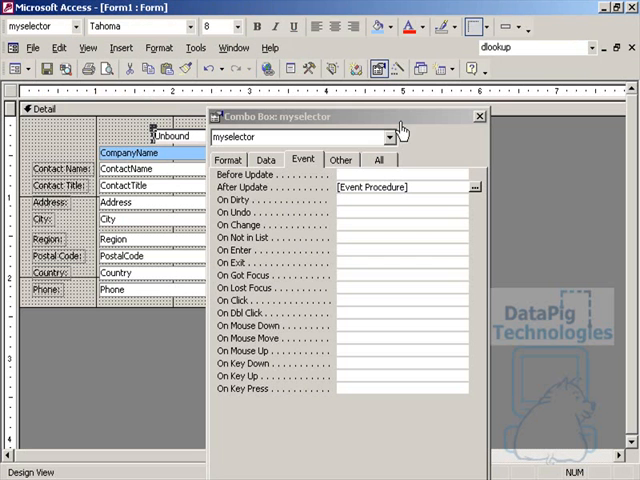
# - Filter the live form to Bottom-Dollar Markets, then to Island Trading, confirming each record appears
pyautogui.click(478, 115)
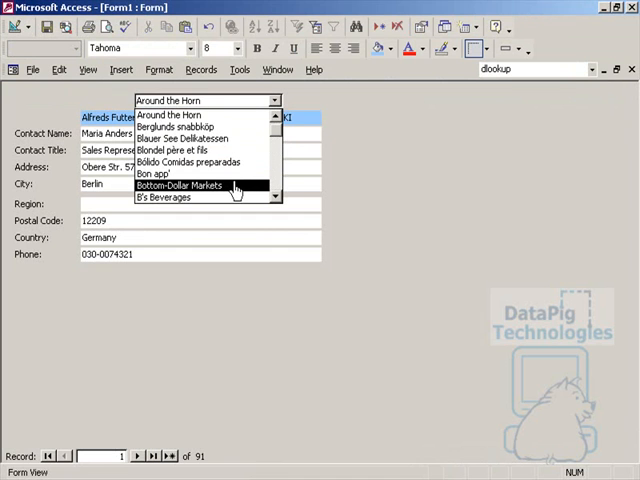
pyautogui.click(185, 185)
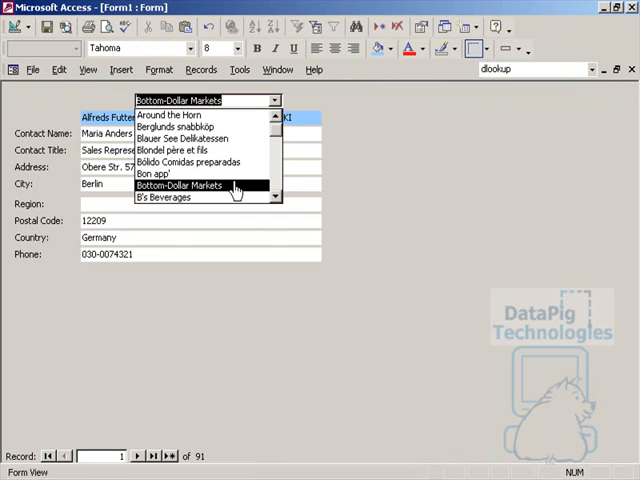
pyautogui.click(178, 185)
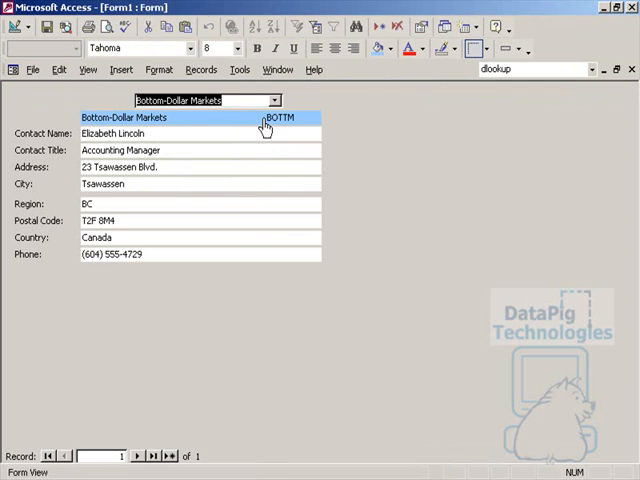
pyautogui.click(275, 100)
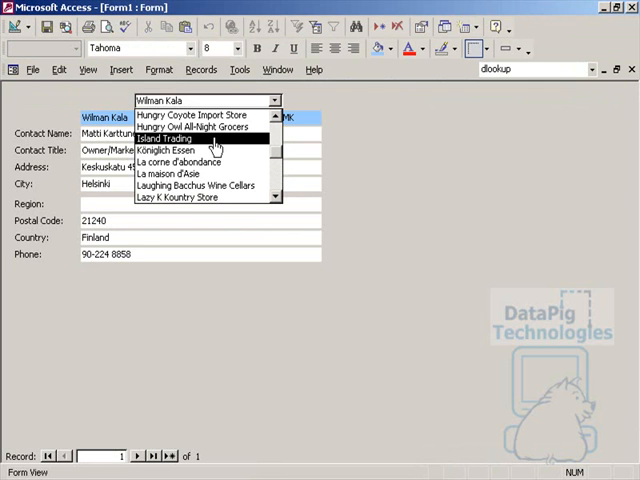
pyautogui.click(166, 138)
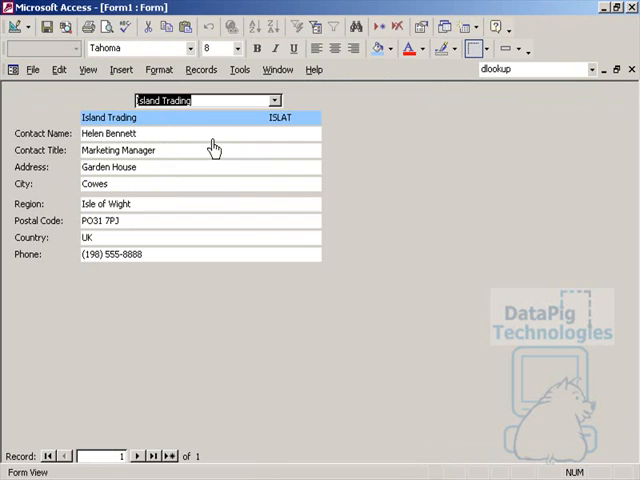
pyautogui.moveTo(200, 153)
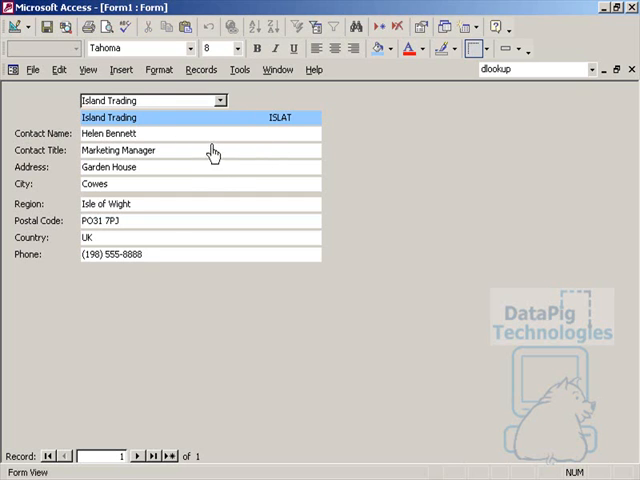
pyautogui.moveTo(167, 165)
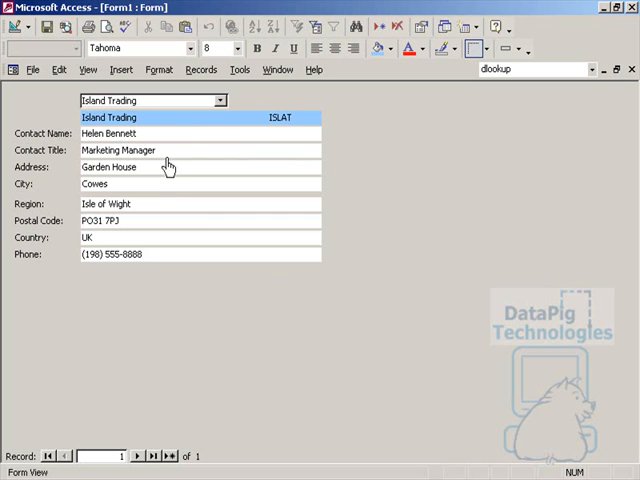
pyautogui.moveTo(211, 232)
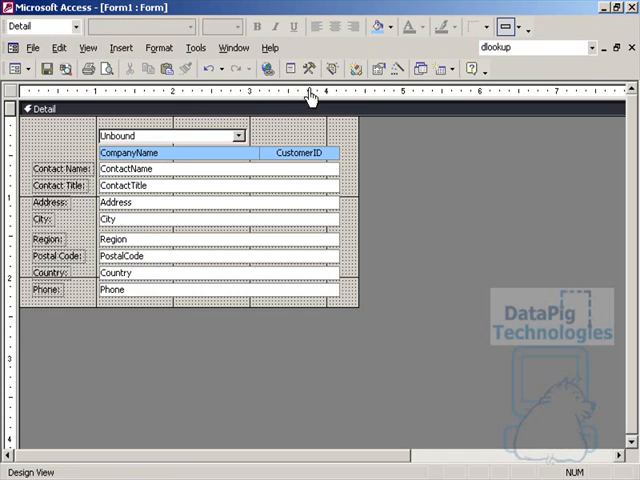
# - Add a command button without the wizard and start an On Click code handler for it
pyautogui.click(308, 68)
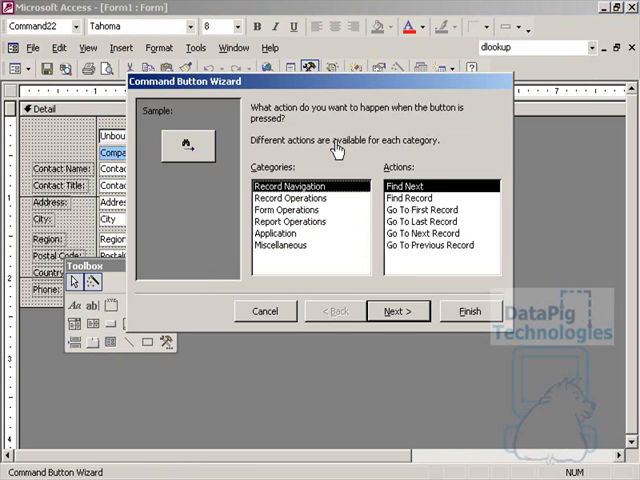
pyautogui.click(267, 311)
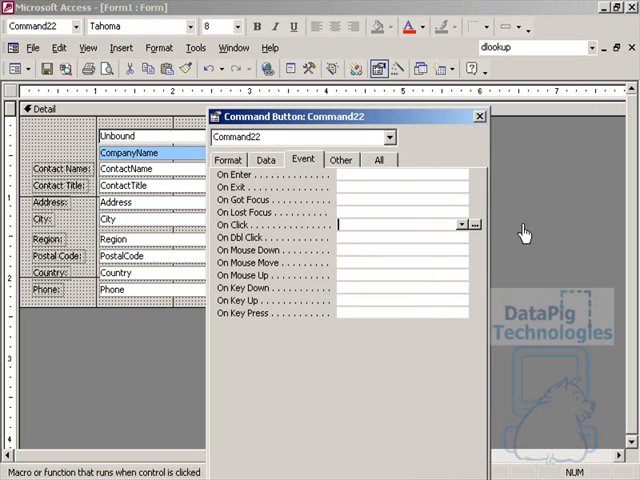
pyautogui.click(471, 224)
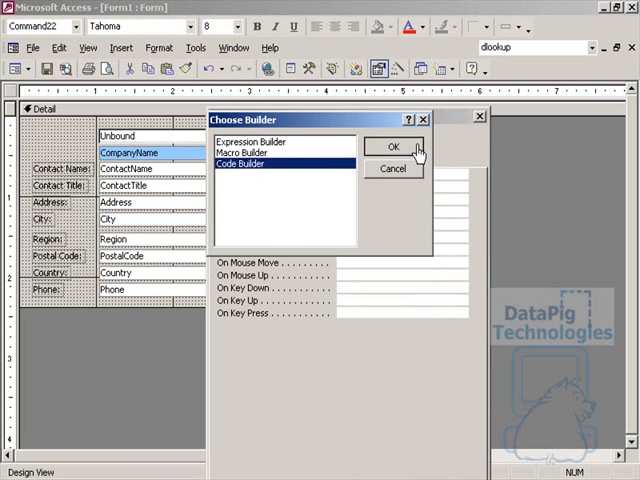
# - Write Command22_Click to set Me.myselector.Value = "" and call Me.Requery
pyautogui.click(393, 146)
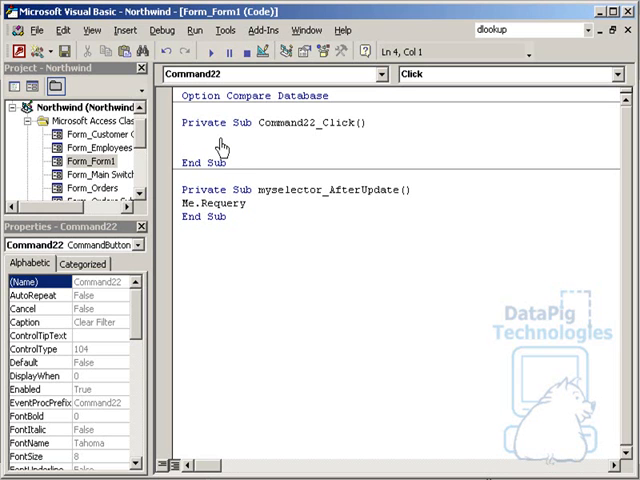
pyautogui.write('me.')
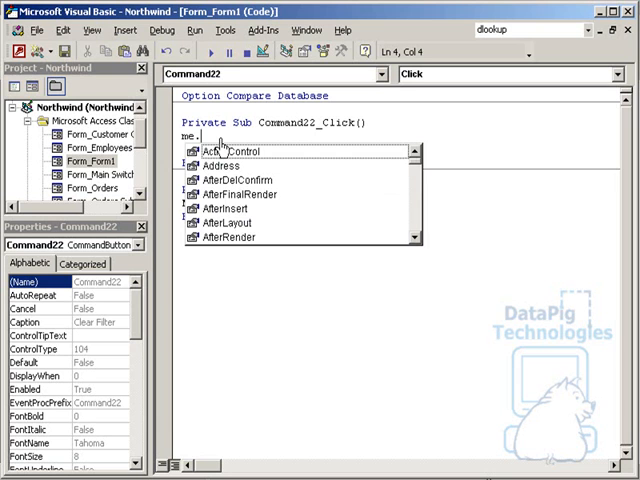
pyautogui.write('myselector.Value')
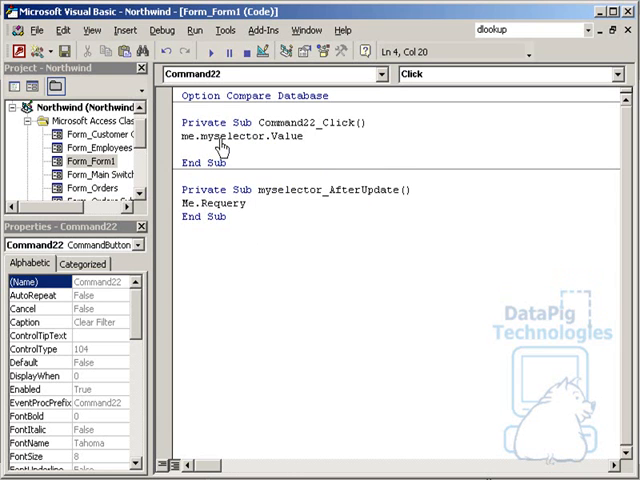
pyautogui.write('= ""')
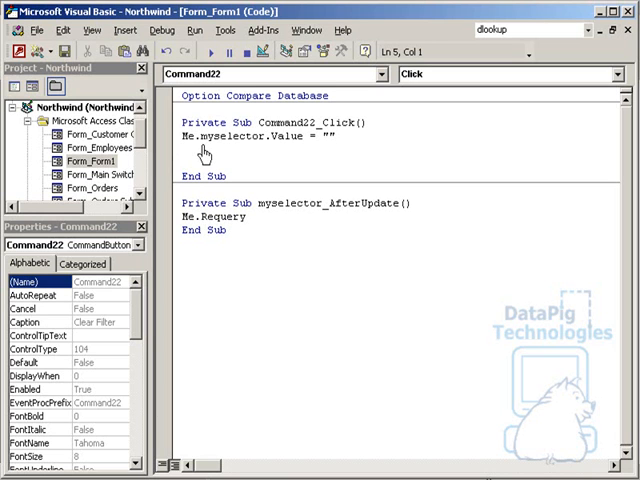
pyautogui.write('me.')
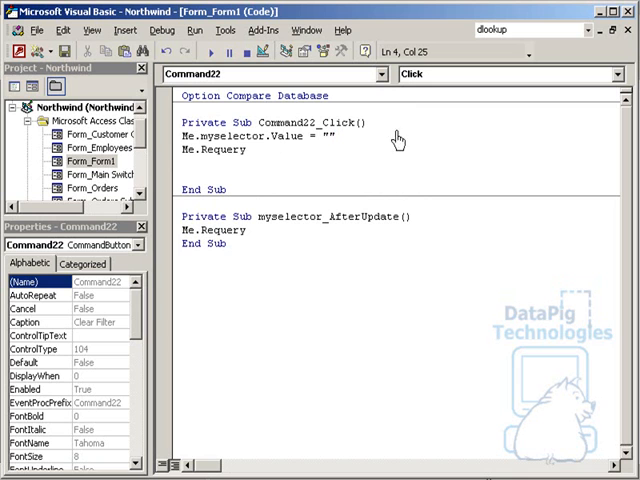
pyautogui.moveTo(293, 155)
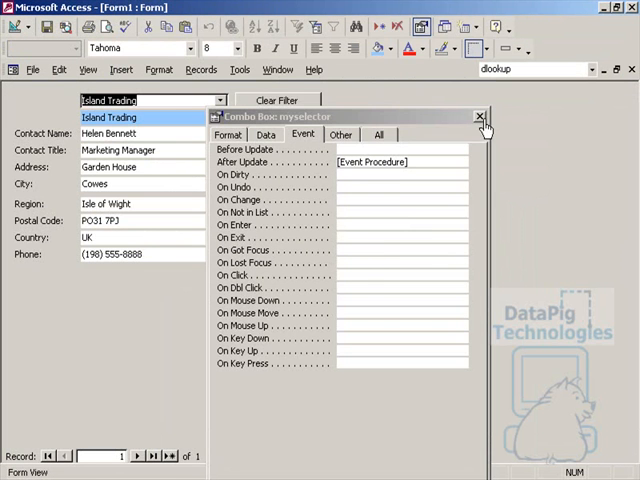
# - Back in Form view with all 91 records, browse the Filter Customer company list
pyautogui.click(479, 117)
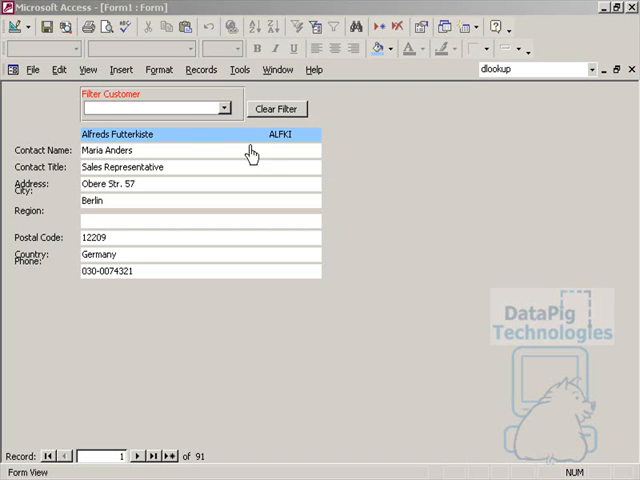
pyautogui.click(226, 107)
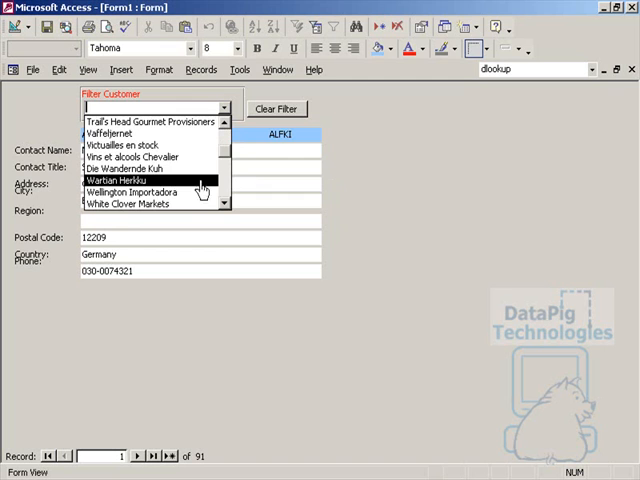
pyautogui.scroll(-3)
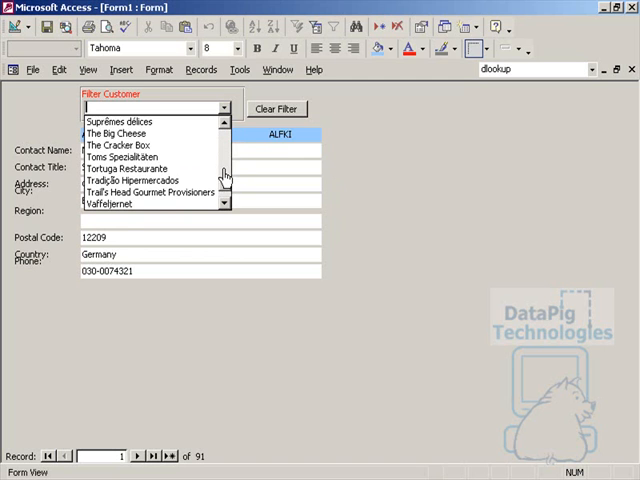
pyautogui.scroll(-3)
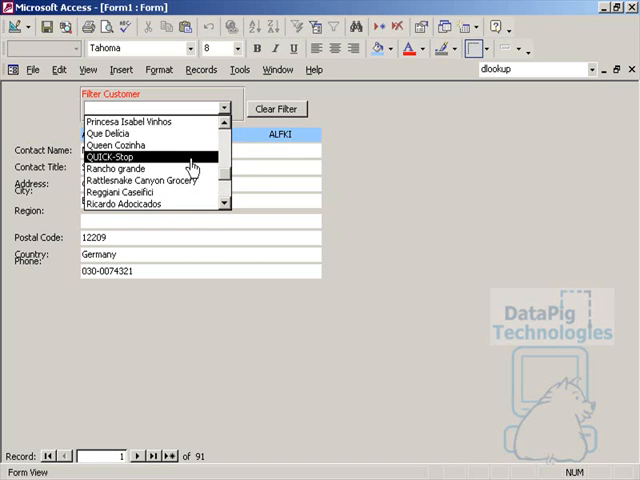